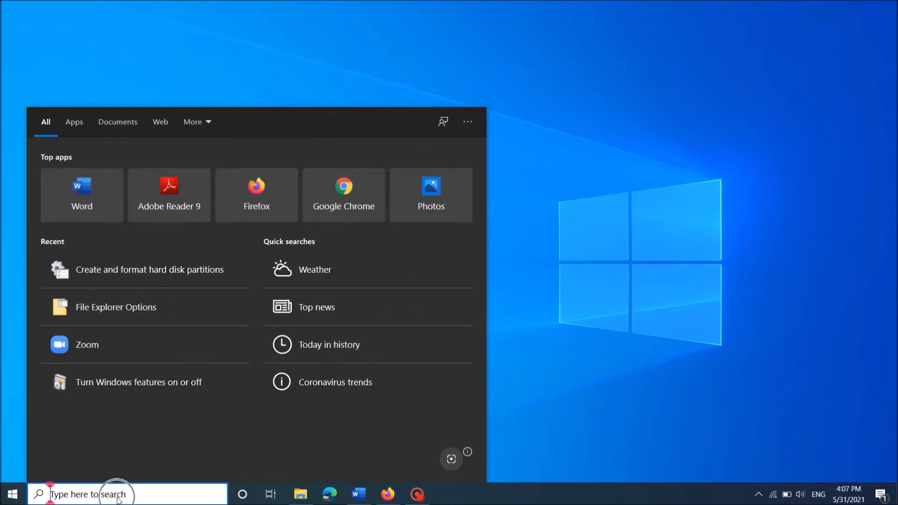
Step: Search for 'diskpart' and run it as administrator from the results
text(diskpart)
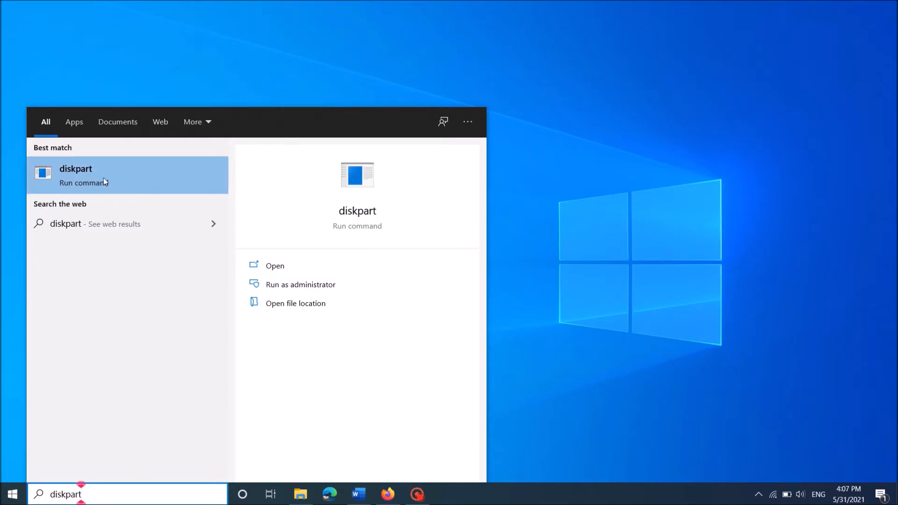
right_click(76, 175)
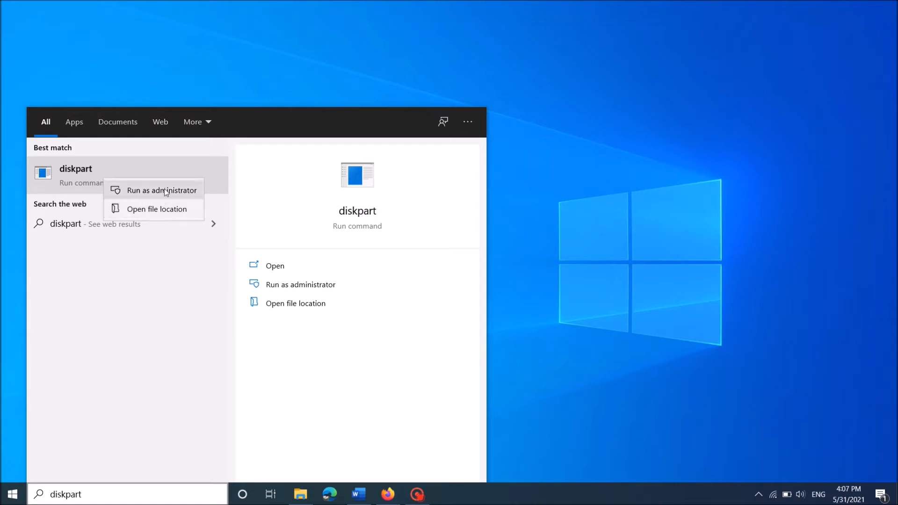
click(162, 190)
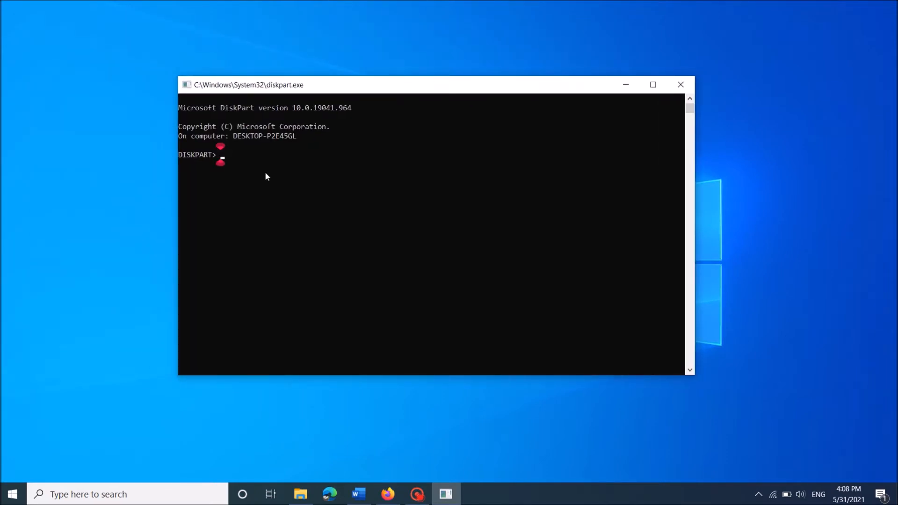
Step: Run 'list disk' to show the 476 GB and 14 GB disks, then begin 'select'
text(list)
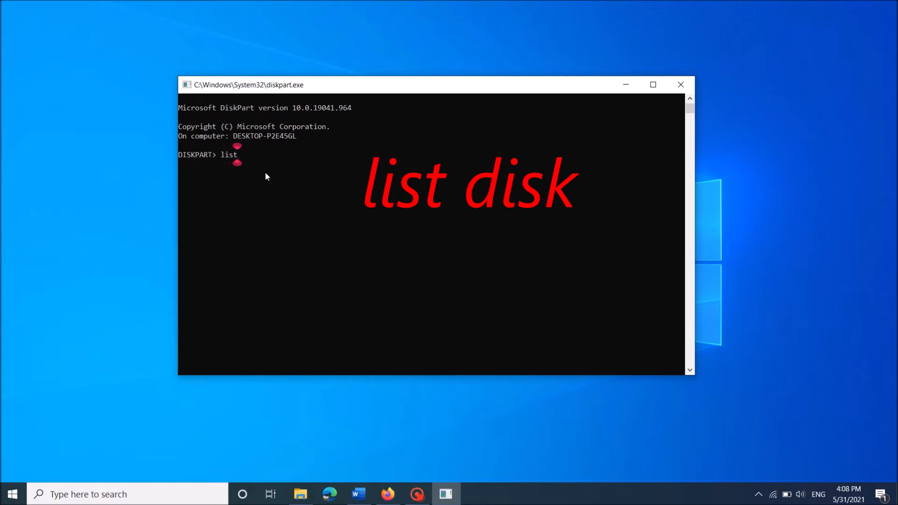
text(disk)
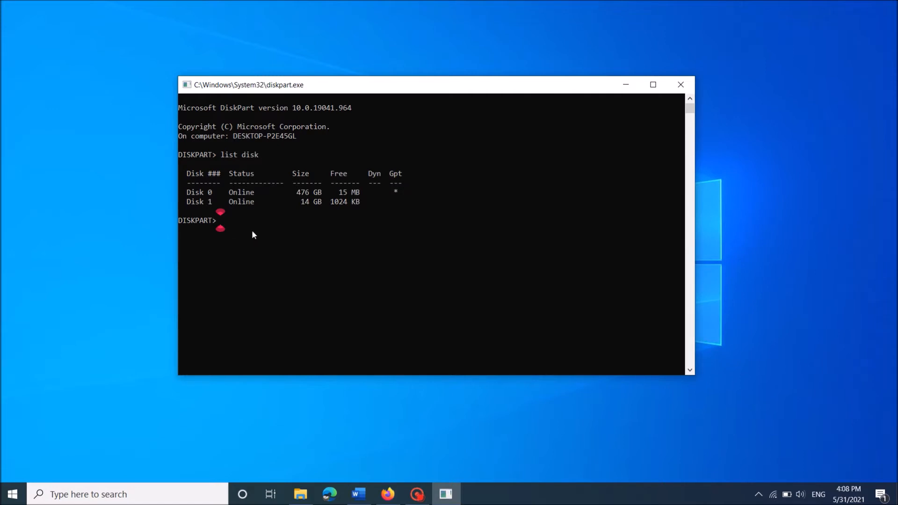
mouse_move(273, 212)
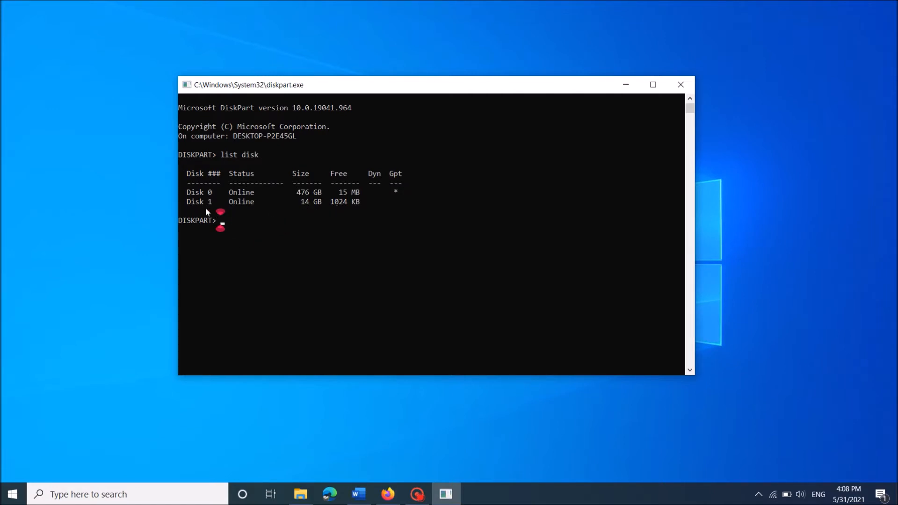
mouse_move(245, 237)
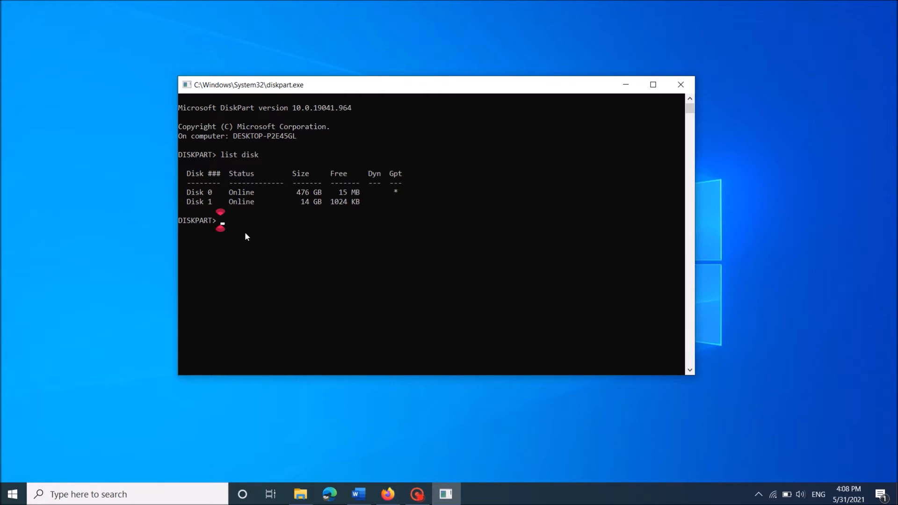
text(select)
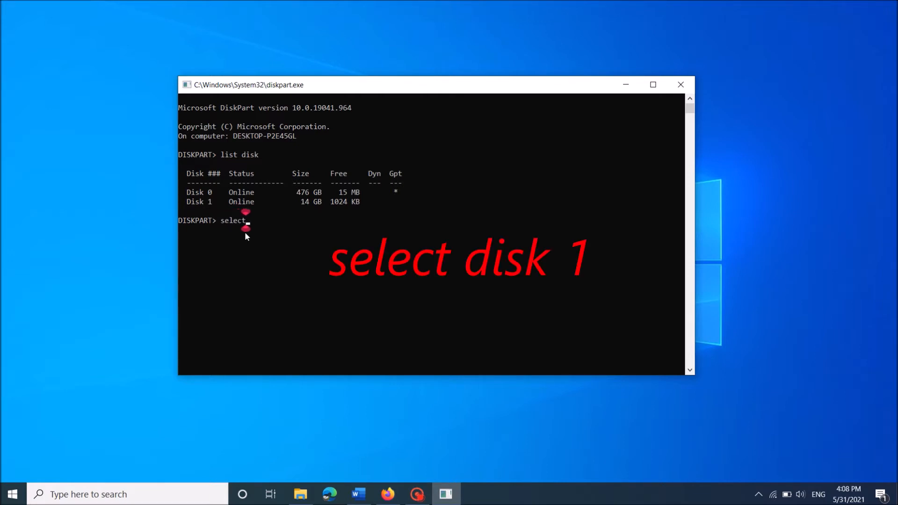
Step: Run 'select disk 1' to target the 14 GB USB disk
text(dis)
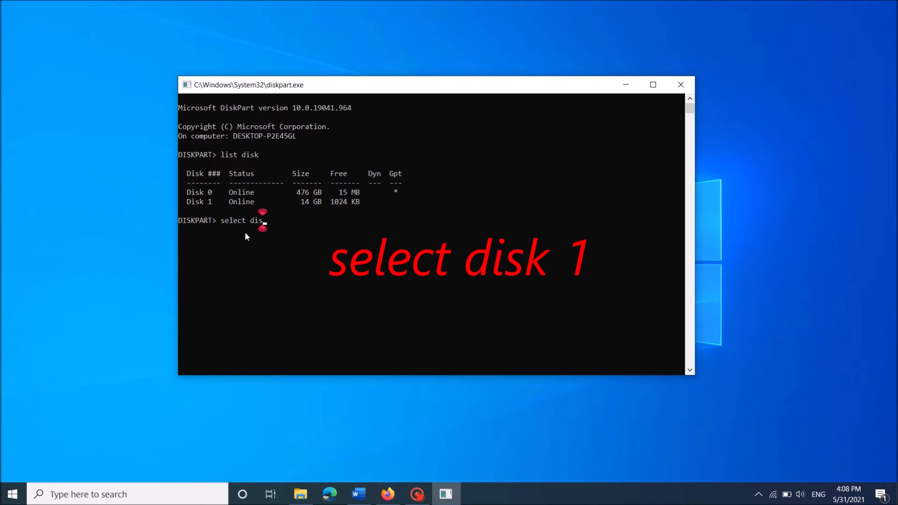
text(k)
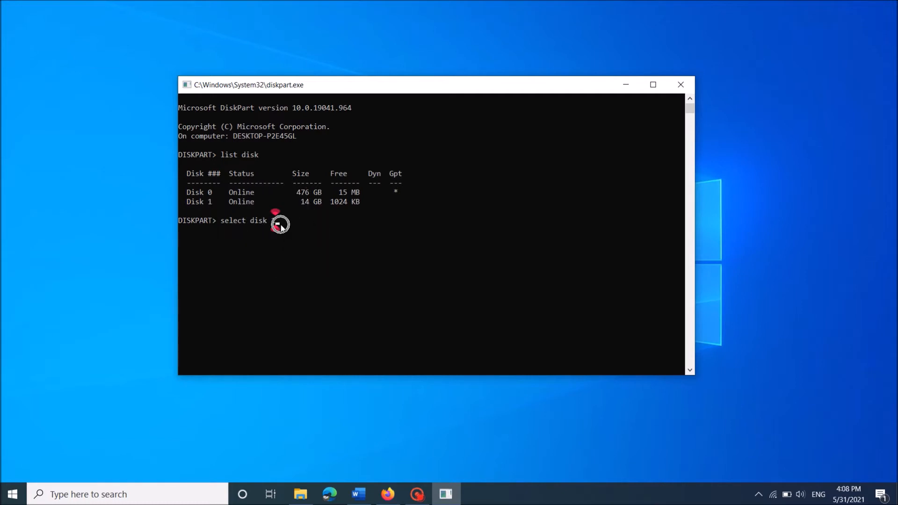
text(1)
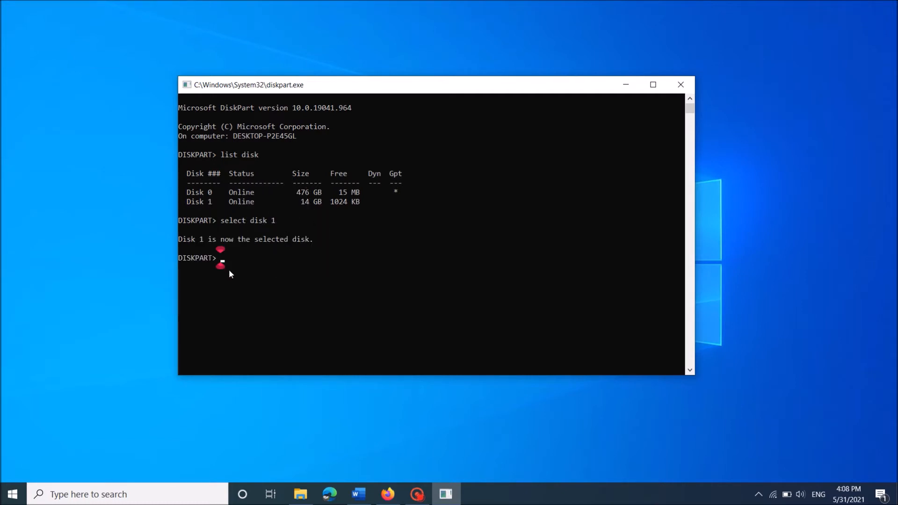
Step: Run 'clean' to wipe Disk 1, then close the DiskPart console
text(cl)
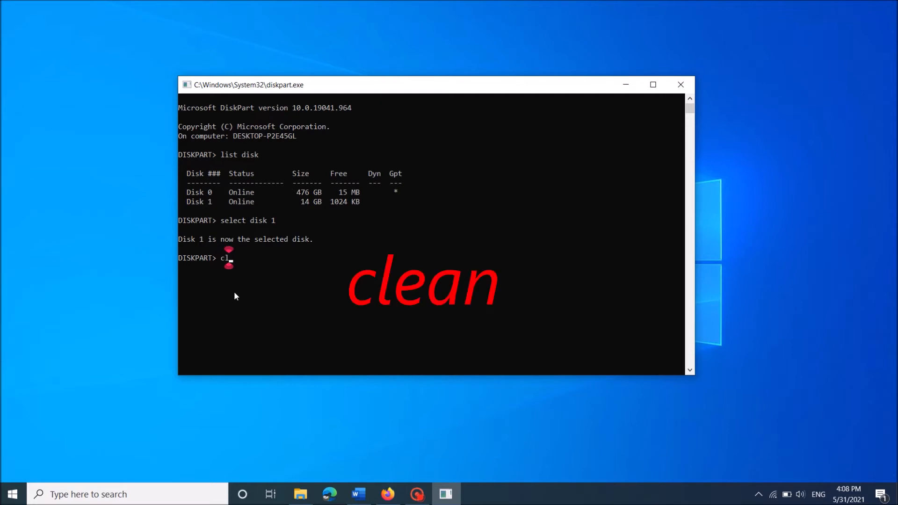
text(ean)
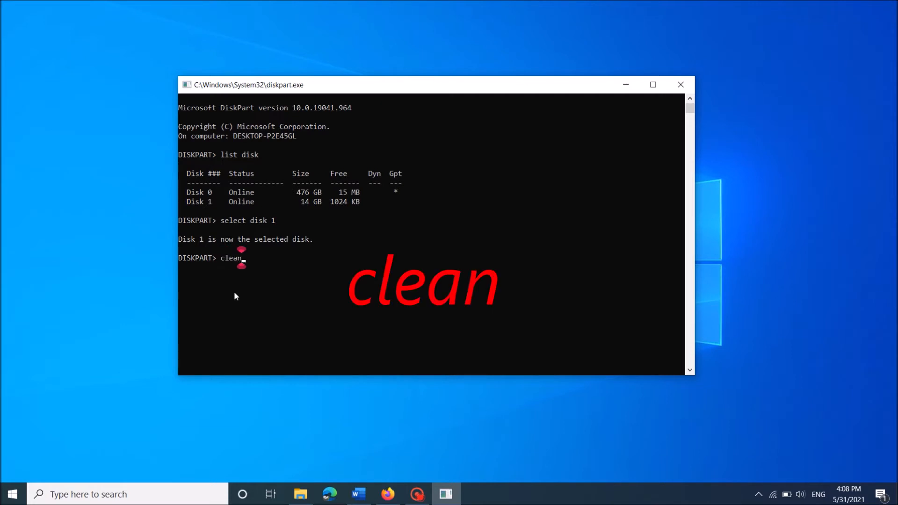
key(enter)
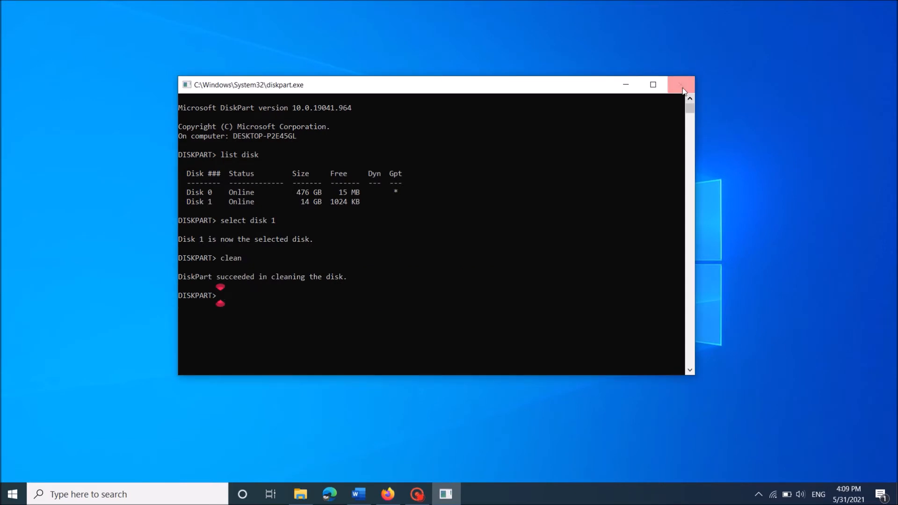
click(682, 85)
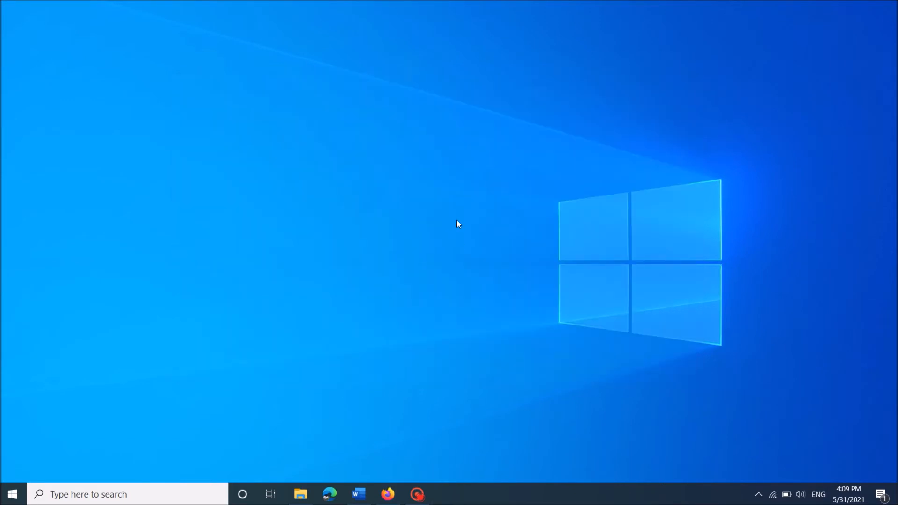
Step: Search 'disk management' and launch Create and format hard disk partitions
click(126, 494)
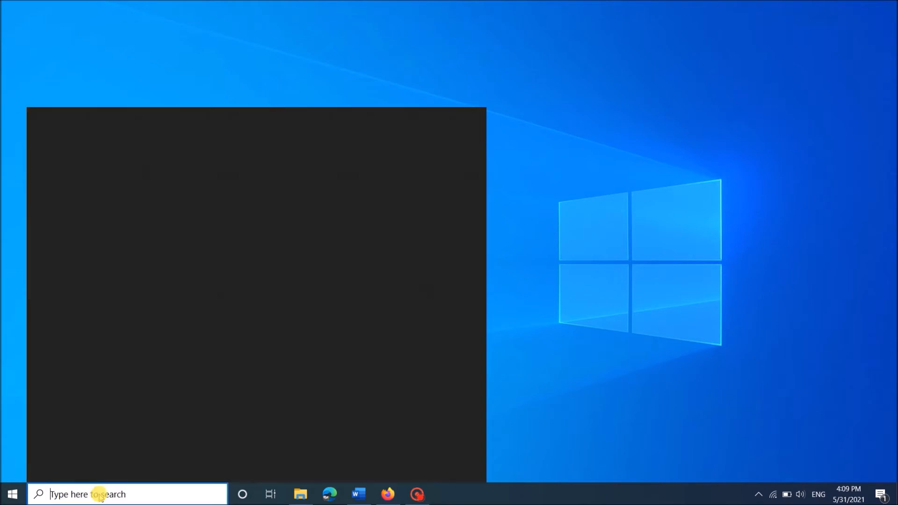
text(disk management)
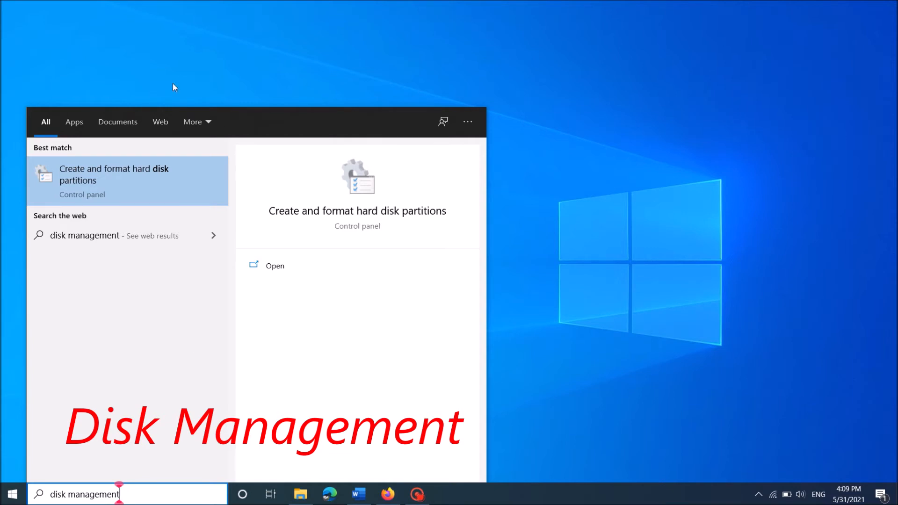
mouse_move(148, 182)
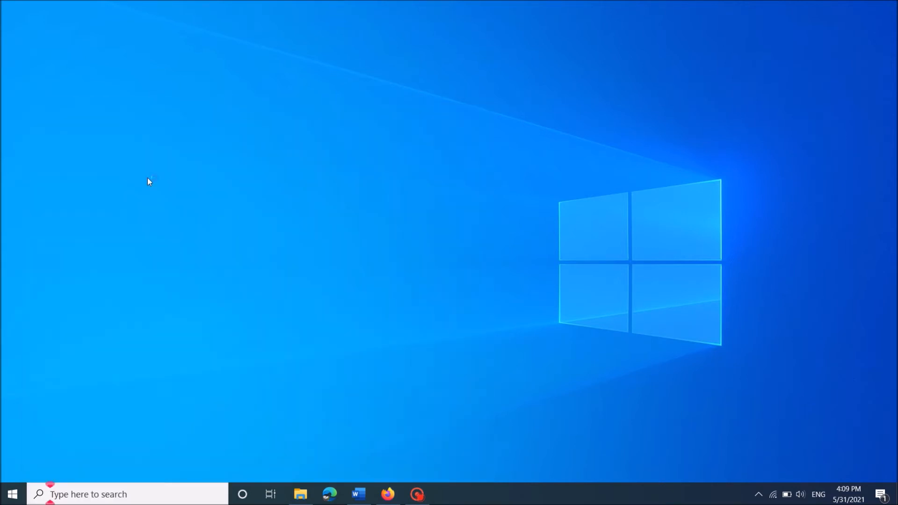
click(446, 494)
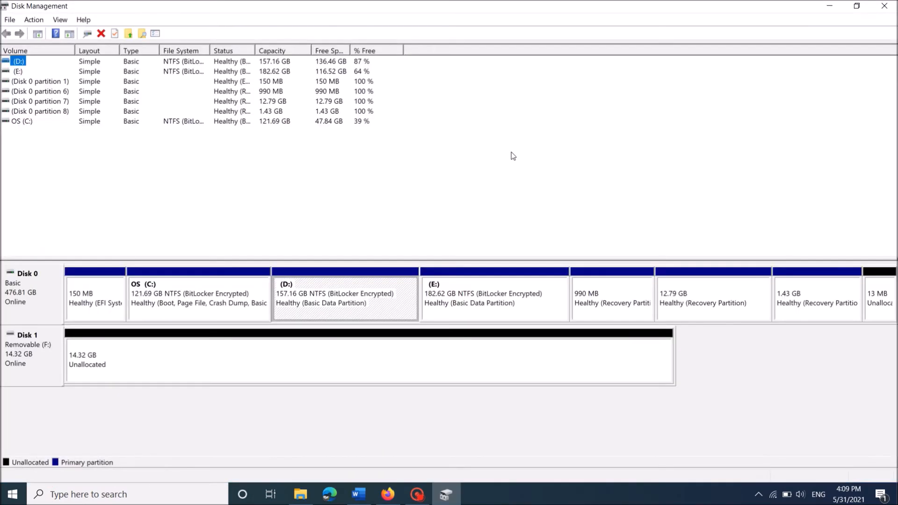
mouse_move(57, 371)
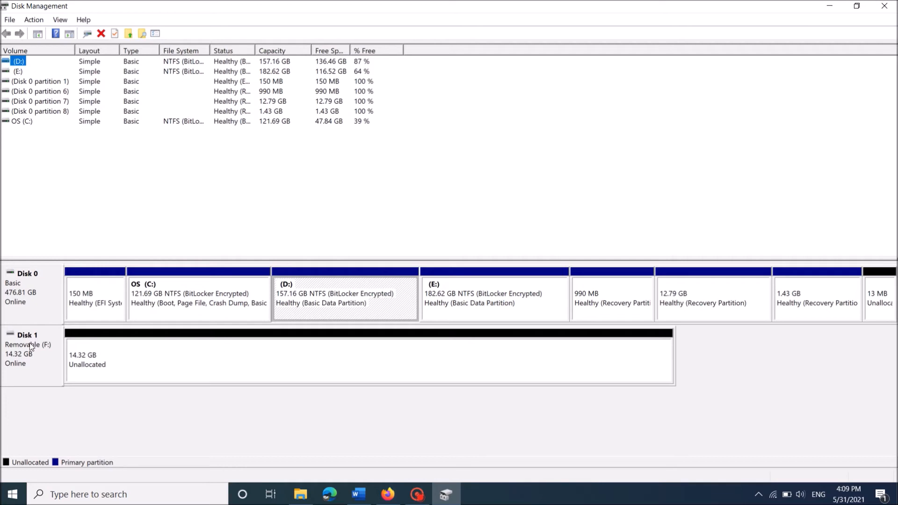
mouse_move(107, 370)
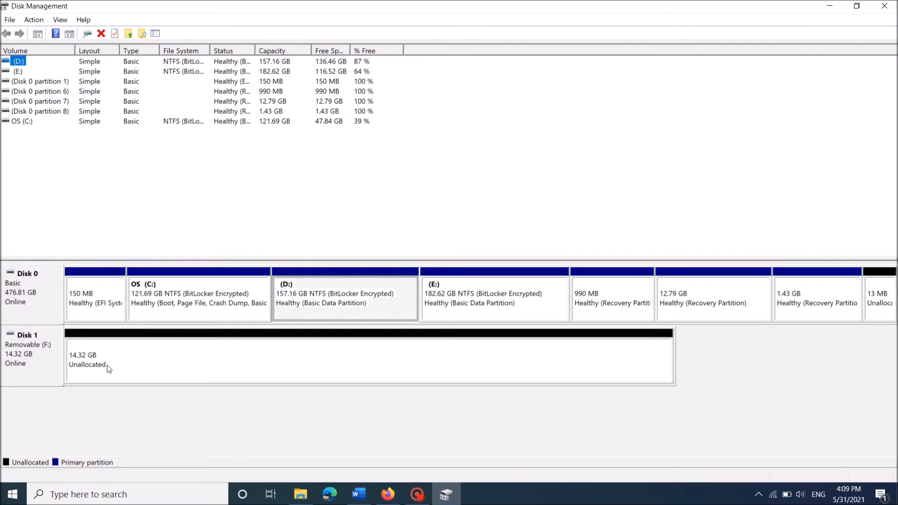
mouse_move(141, 371)
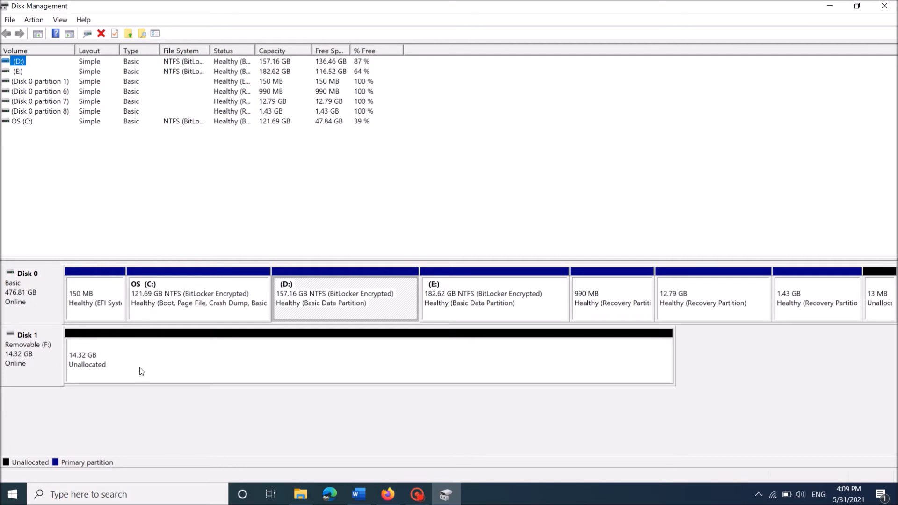
mouse_move(82, 369)
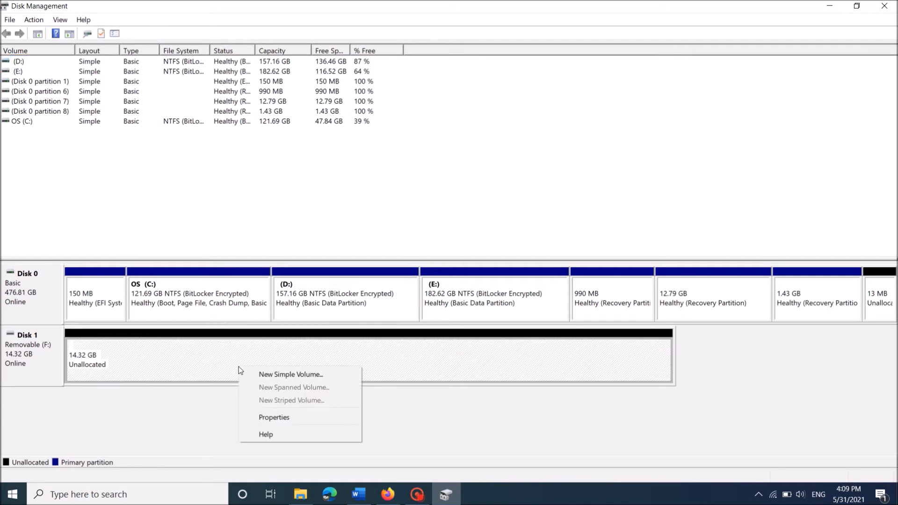
mouse_move(253, 400)
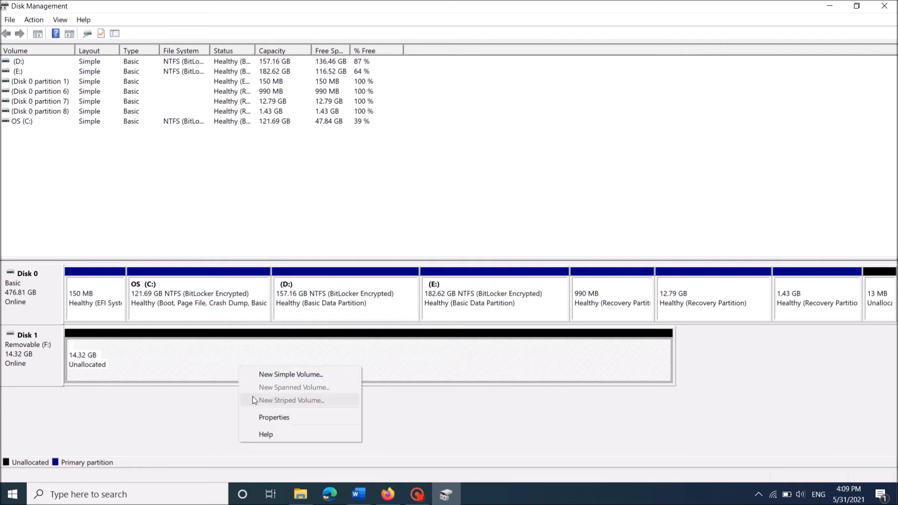
Step: Start the New Simple Volume wizard on Disk 1's unallocated 14.32 GB space
click(290, 374)
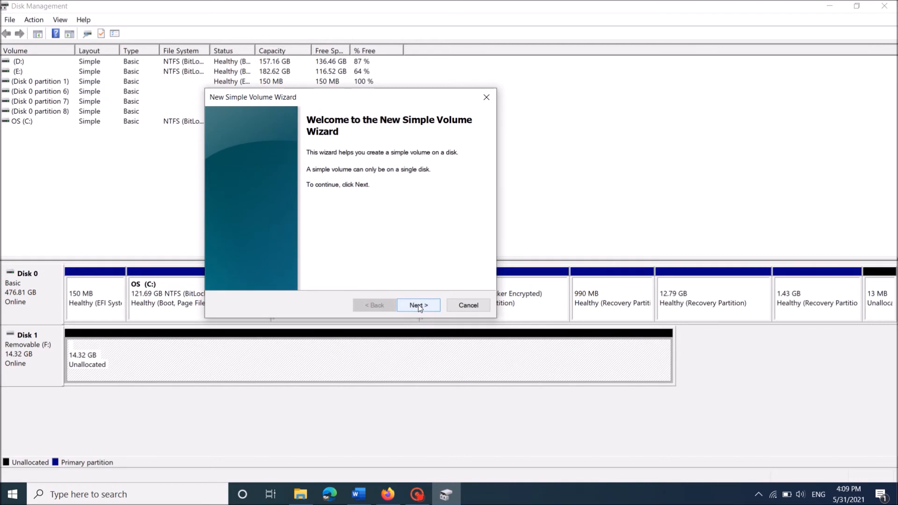
Step: Finish the wizard with 14662 MB, letter G, NTFS quick format, then view G: in File Explorer
click(418, 305)
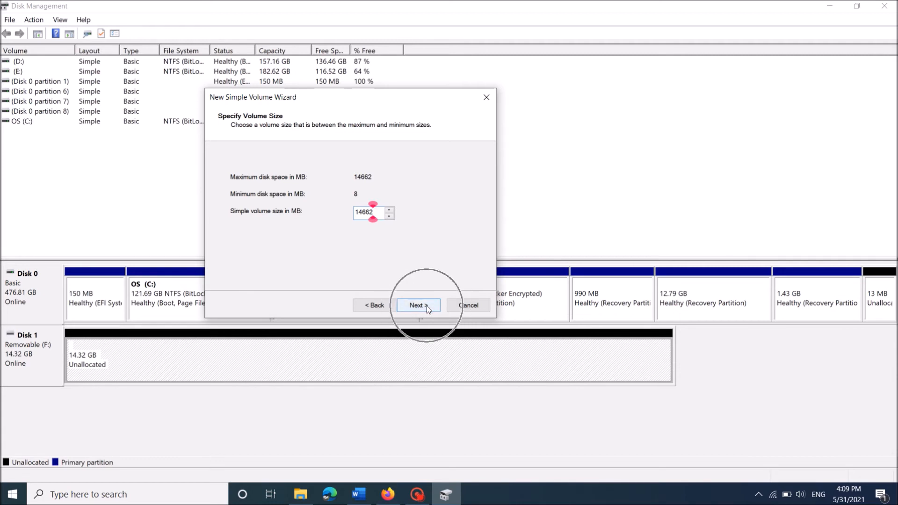
click(419, 305)
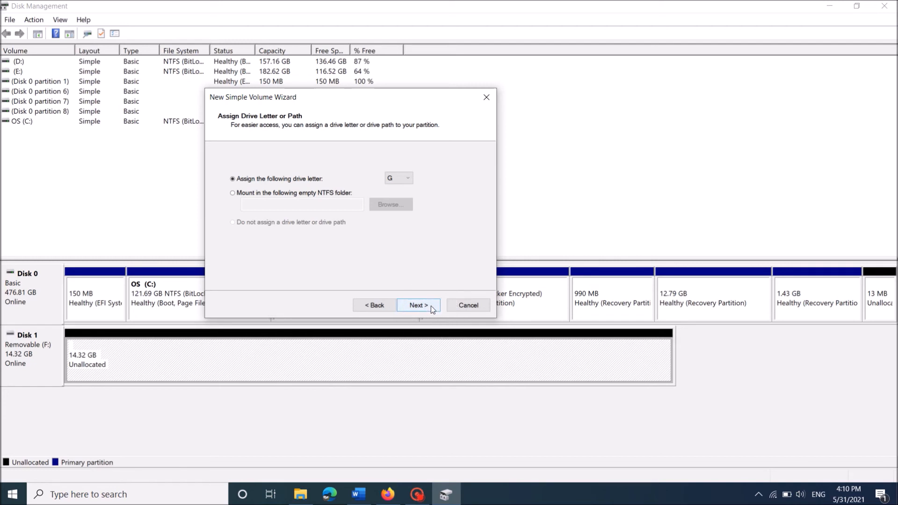
click(418, 305)
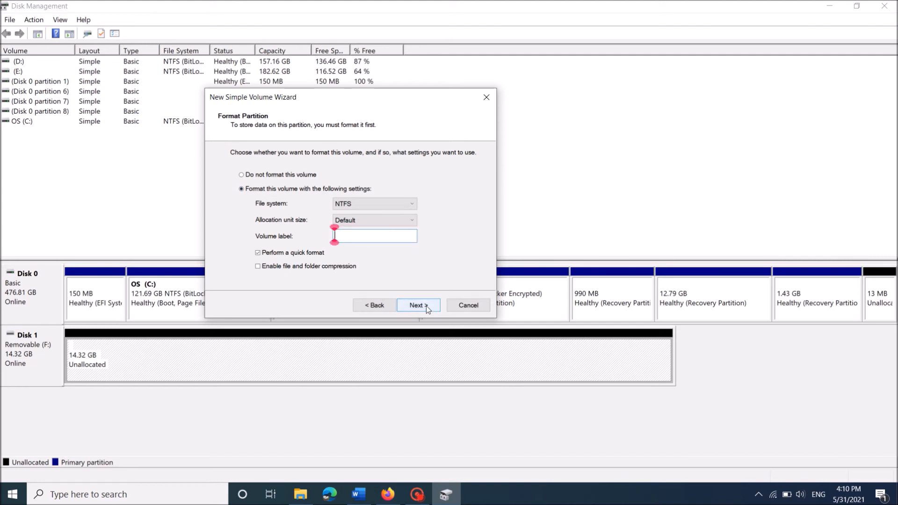
click(419, 305)
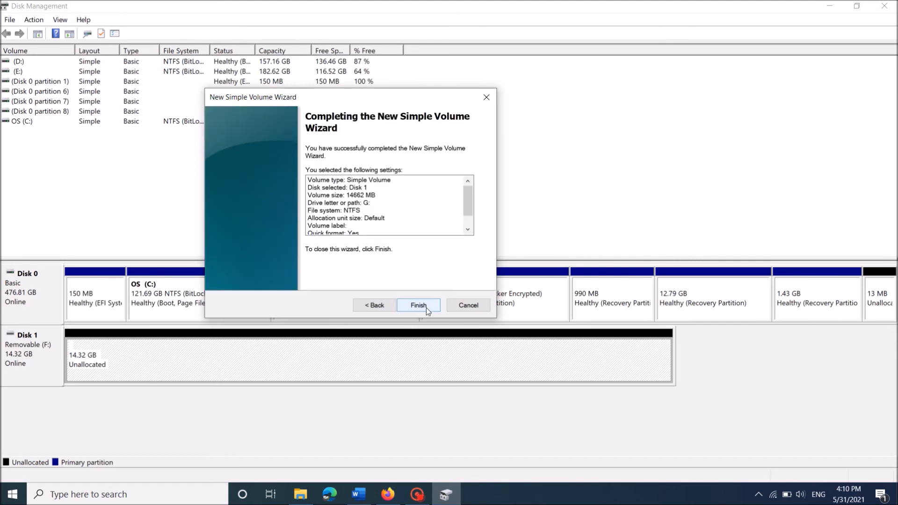
click(418, 305)
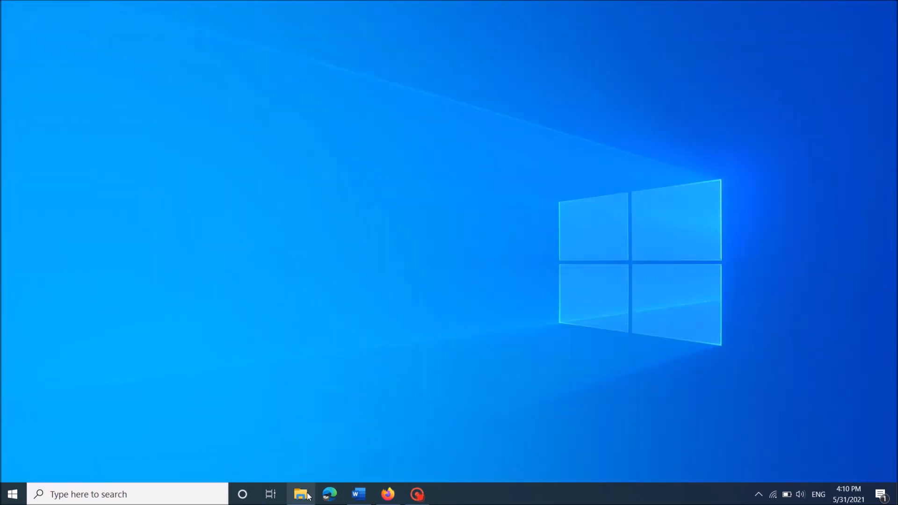
click(300, 494)
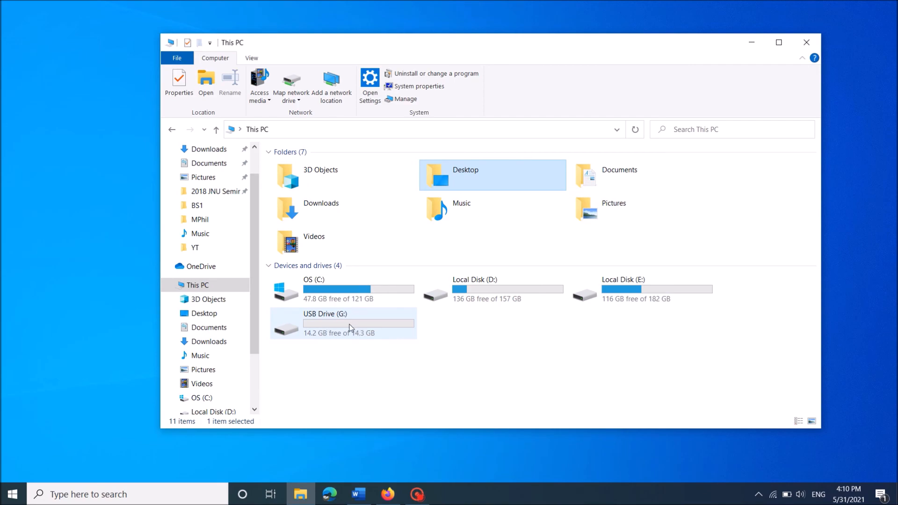